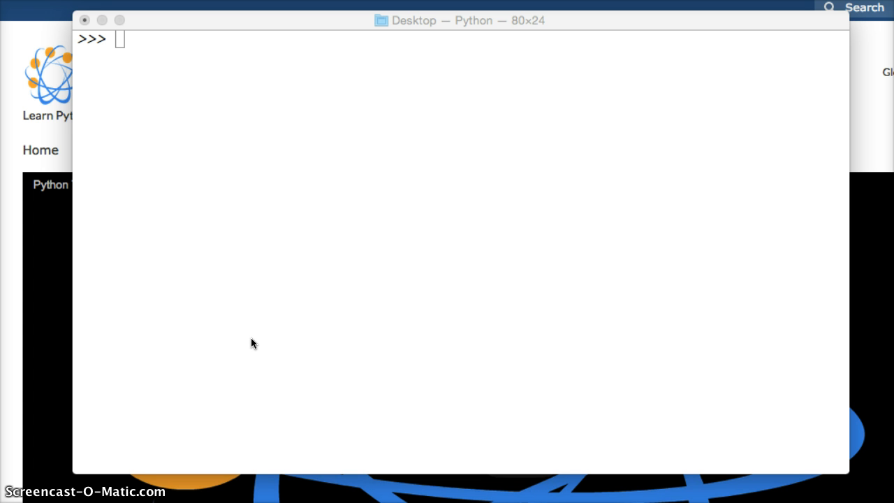
pyautogui.moveTo(162, 52)
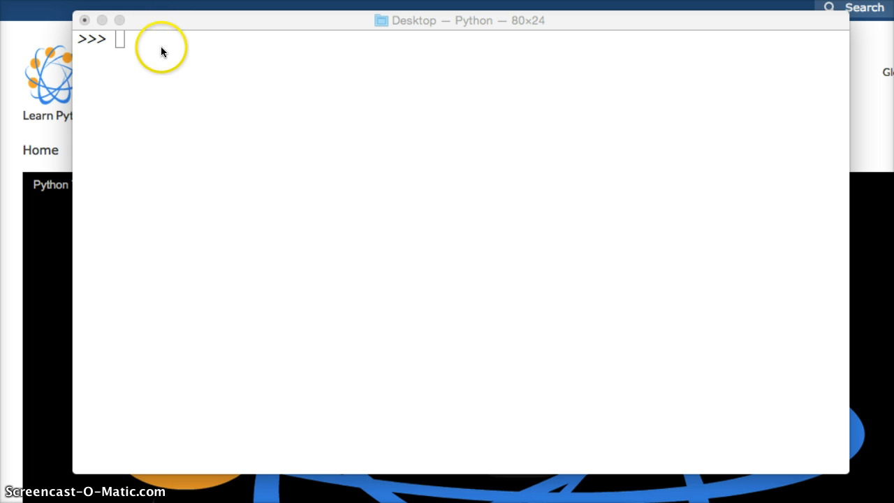
# Evaluate 6 * 6 * 6 at the prompt, returning 216.
pyautogui.write('6 * ^')
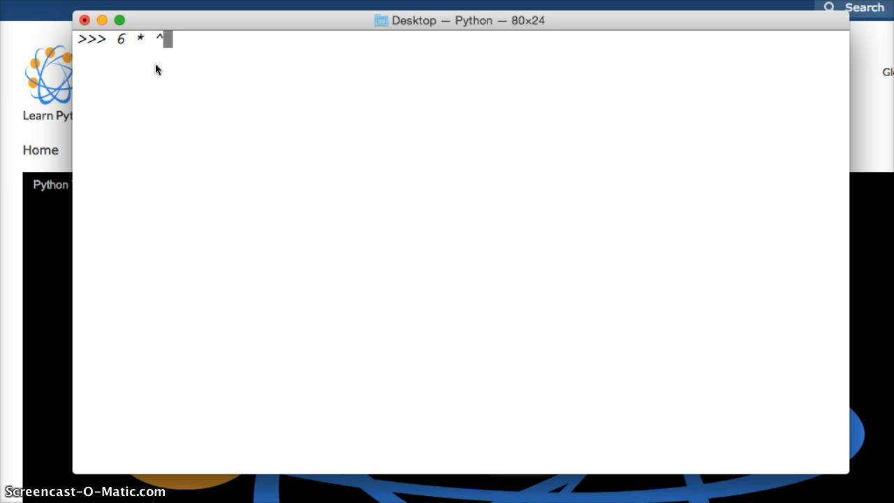
pyautogui.write('6 *')
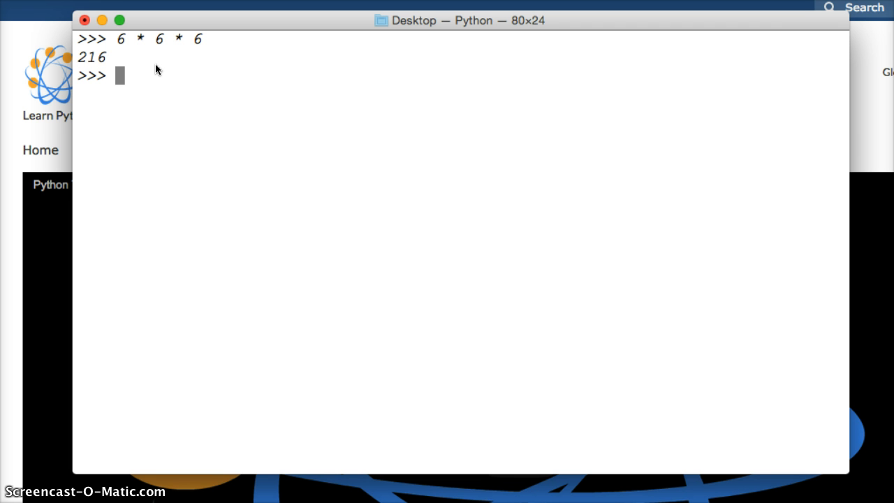
# Evaluate 6 ** 3 with the exponent operator, also returning 216.
pyautogui.write('6')
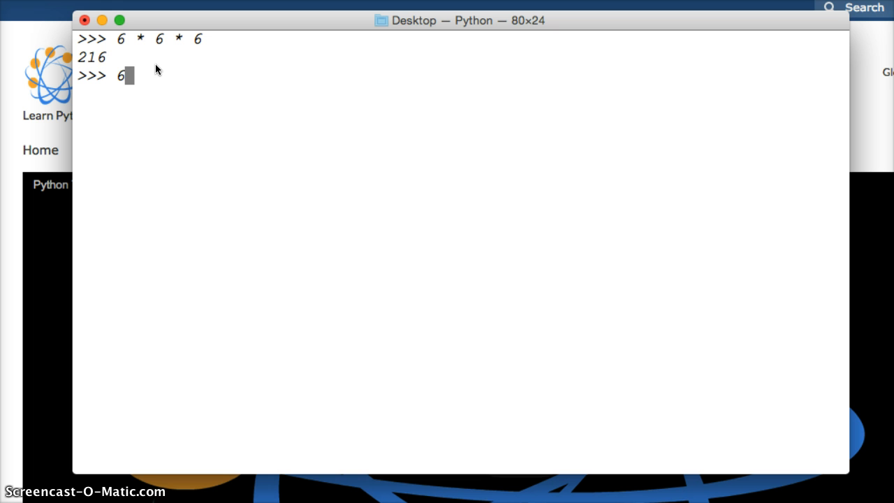
pyautogui.write('**')
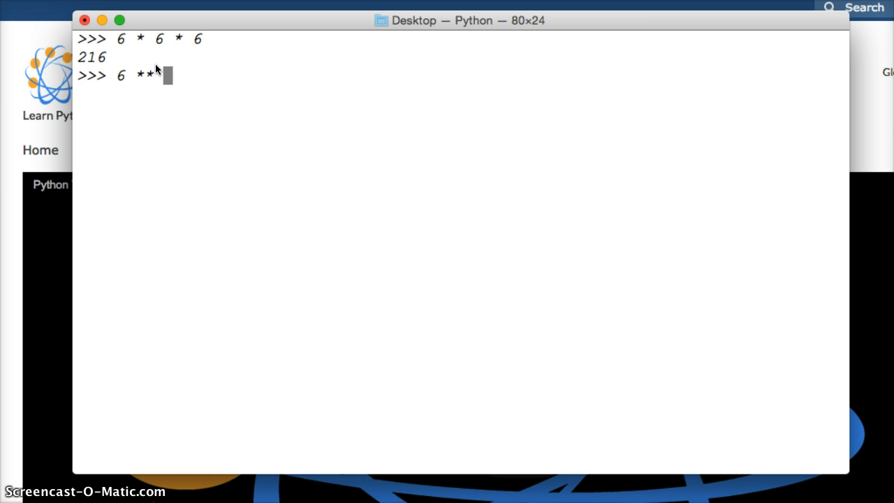
pyautogui.write('3')
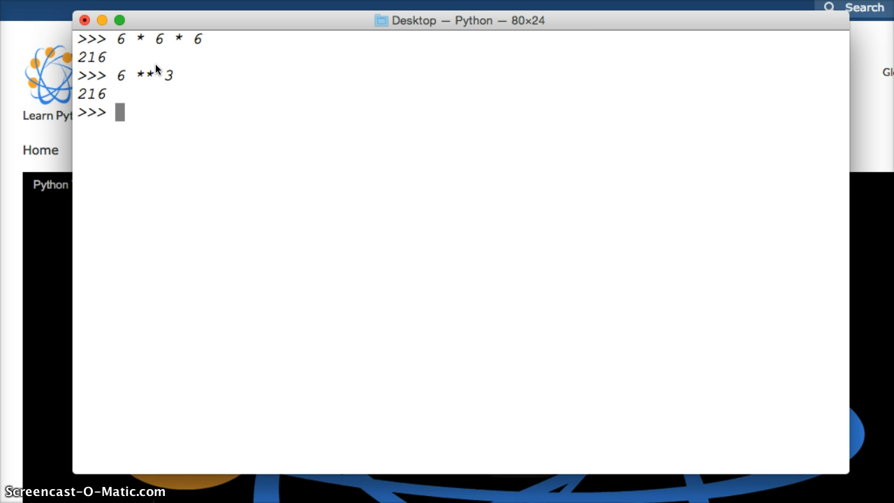
# Evaluate 7.5 ** 8, returning 10011291.50390625.
pyautogui.write('7')
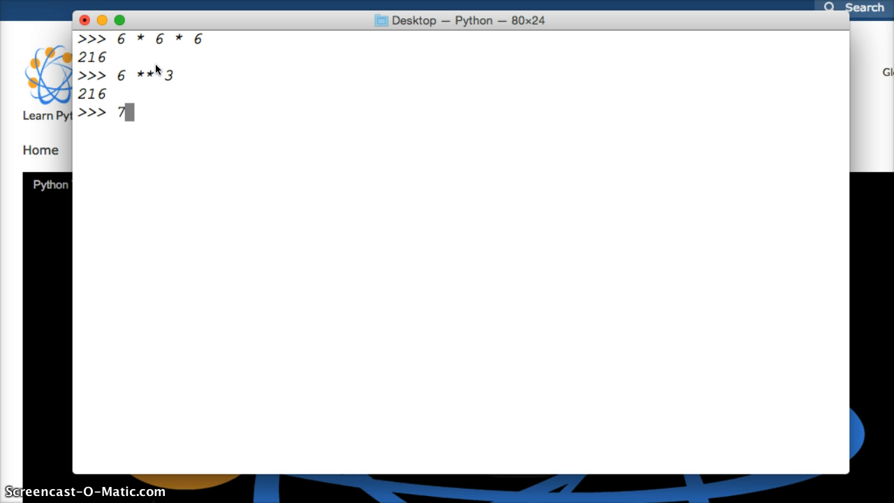
pyautogui.write('.5')
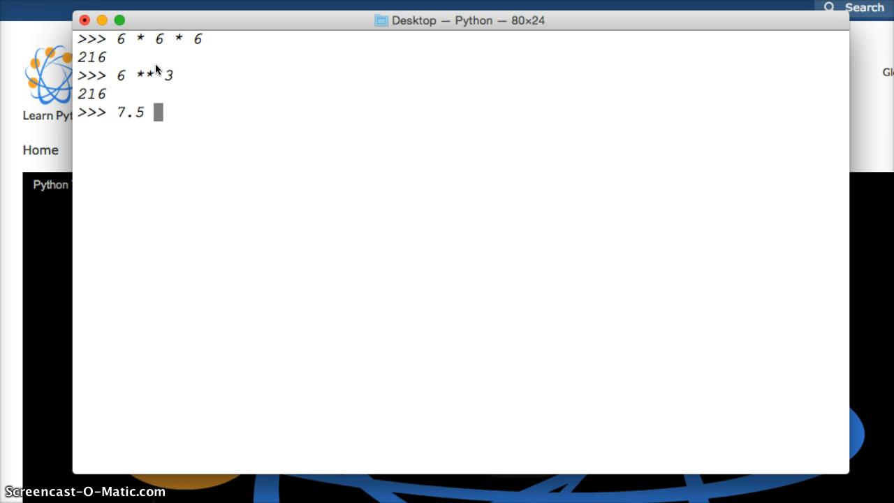
pyautogui.write('**')
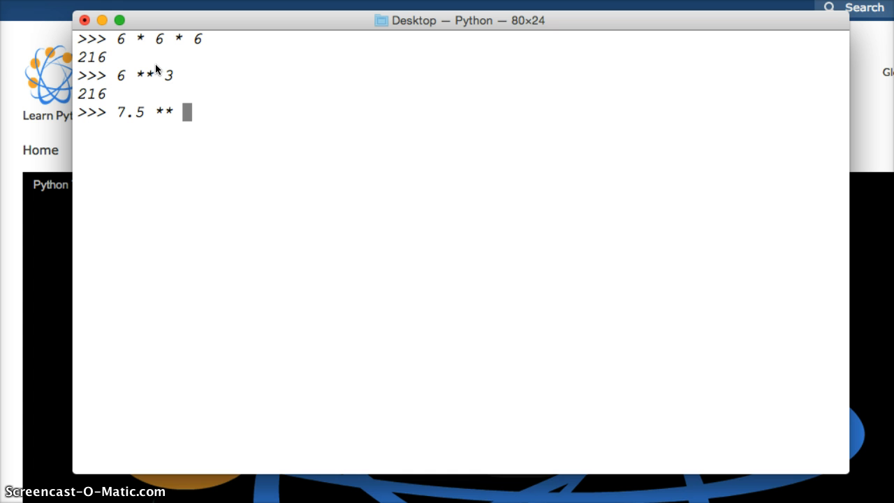
pyautogui.press('Return')
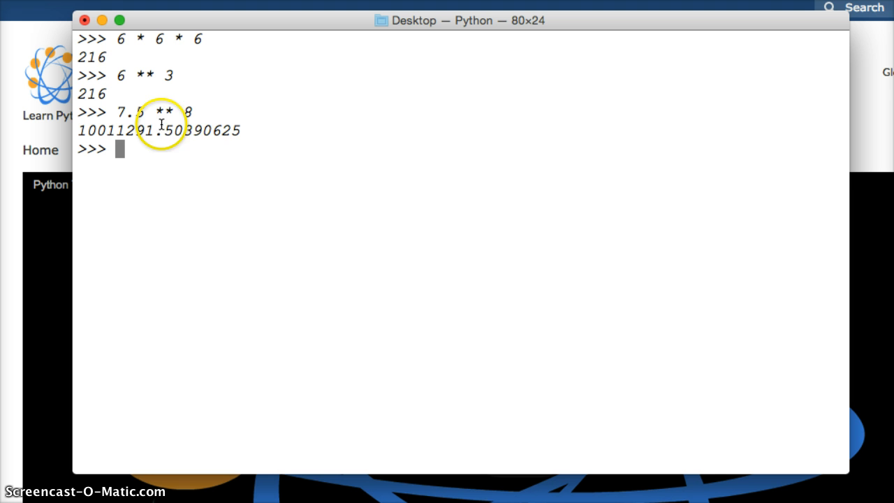
pyautogui.moveTo(115, 112)
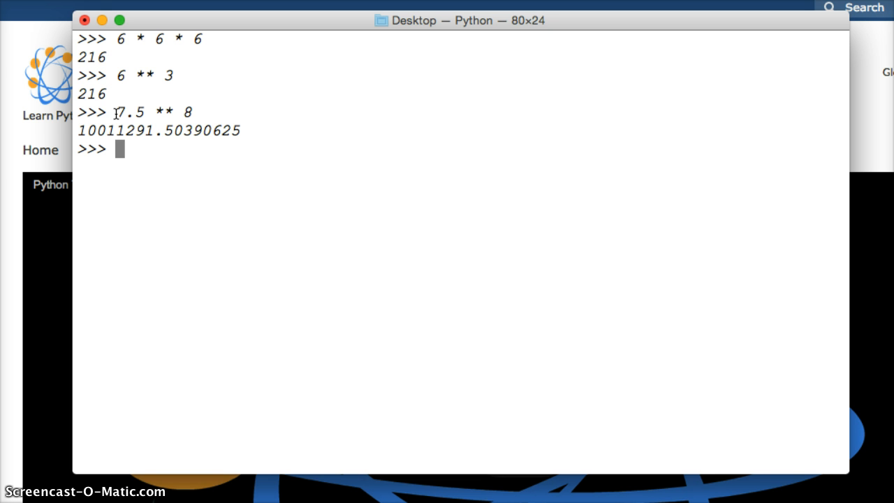
# Write round(7.5 ** 8, 2) to round the power to two decimals, giving 10011291.5.
pyautogui.write('rou')
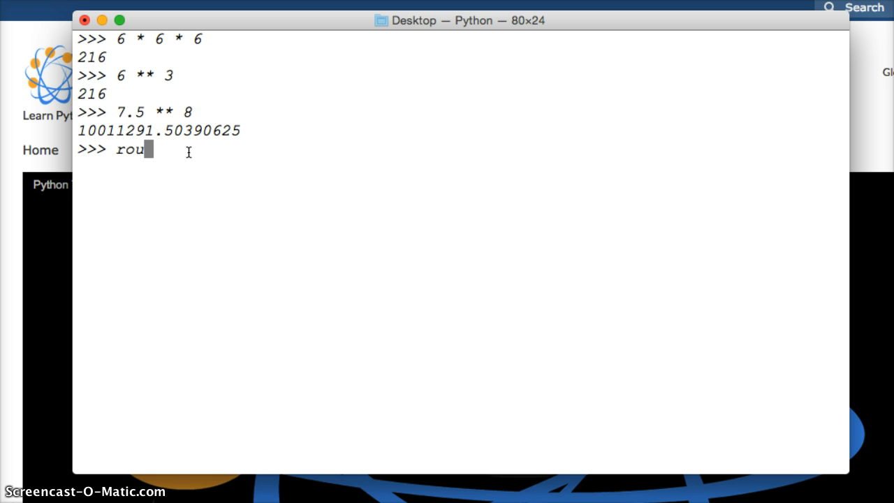
pyautogui.write('nd(')
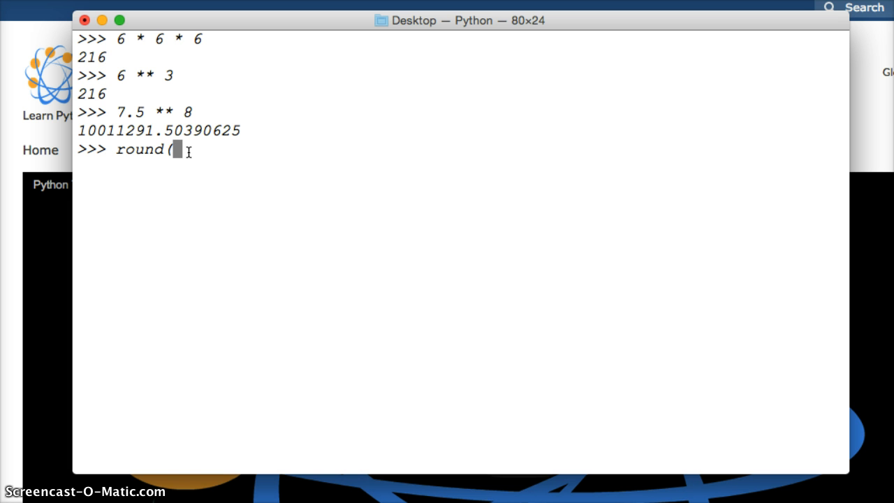
pyautogui.write('7.5')
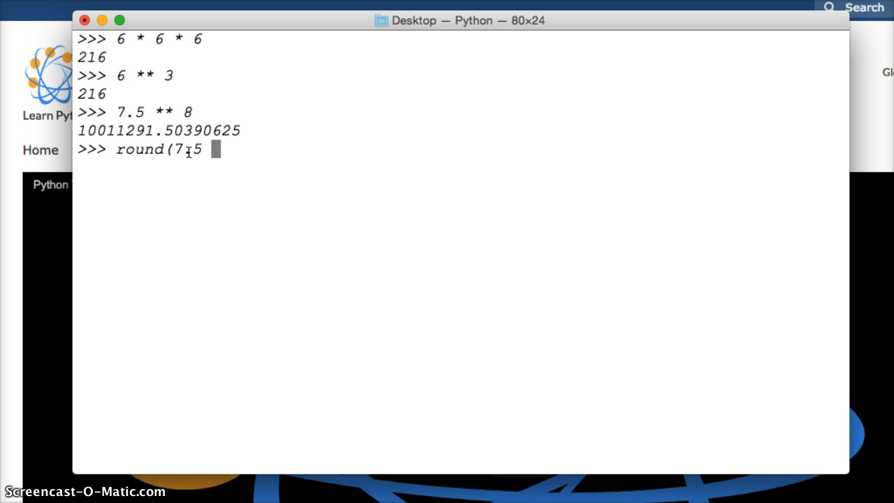
pyautogui.write('**')
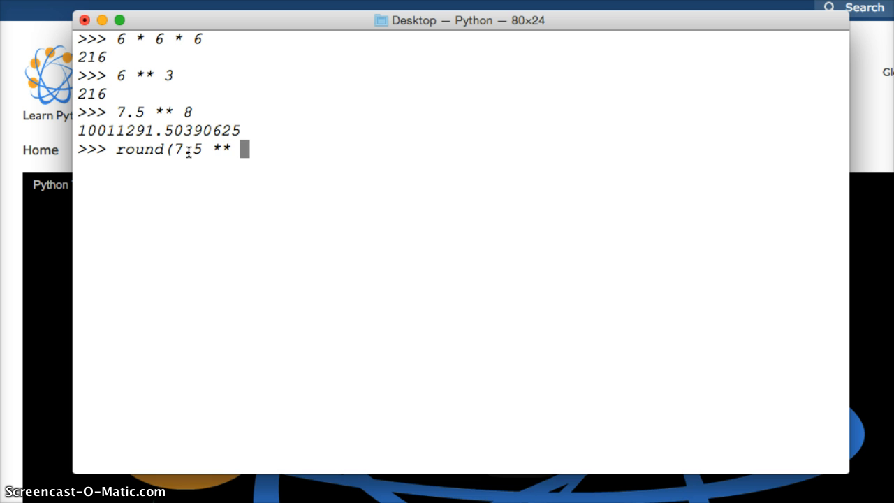
pyautogui.write('8')
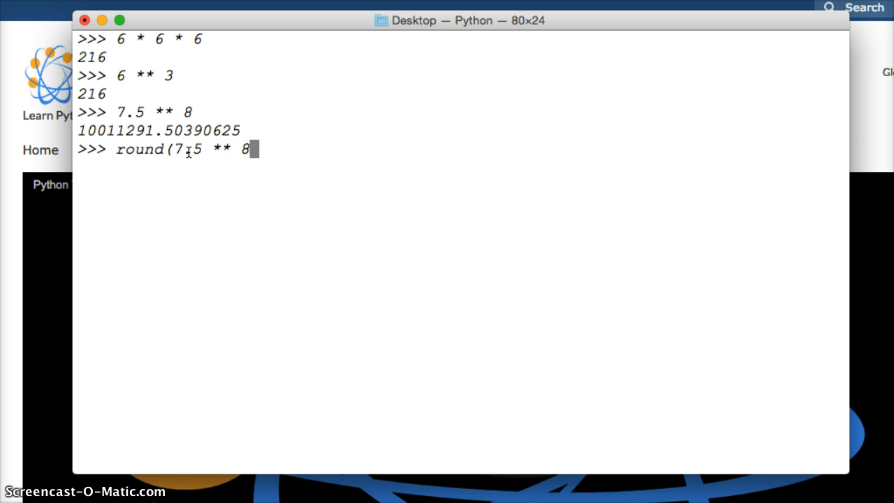
pyautogui.write(',')
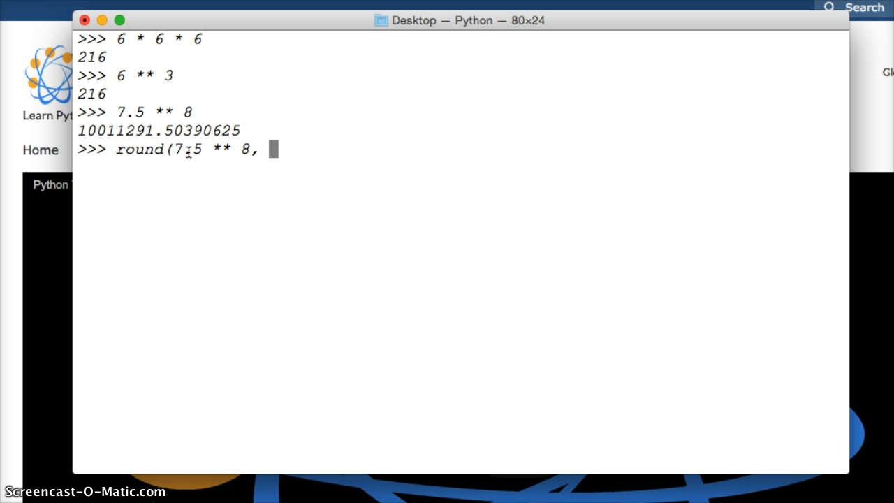
pyautogui.write('2')
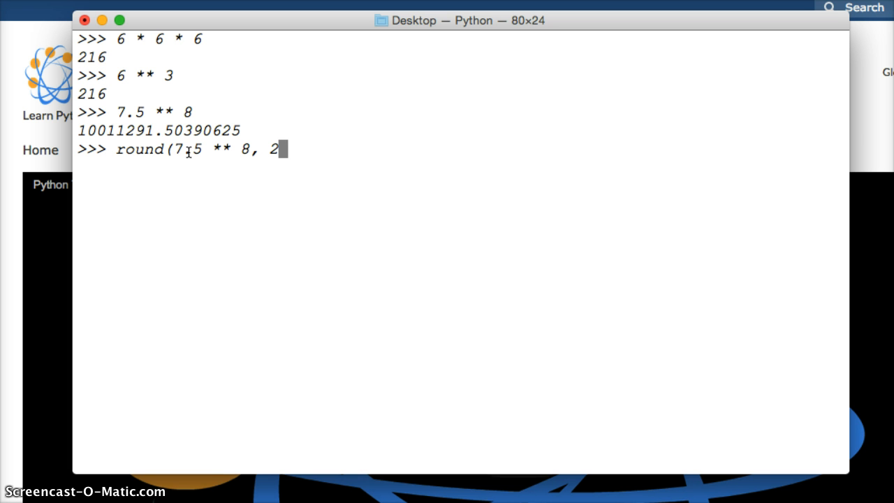
pyautogui.write(')')
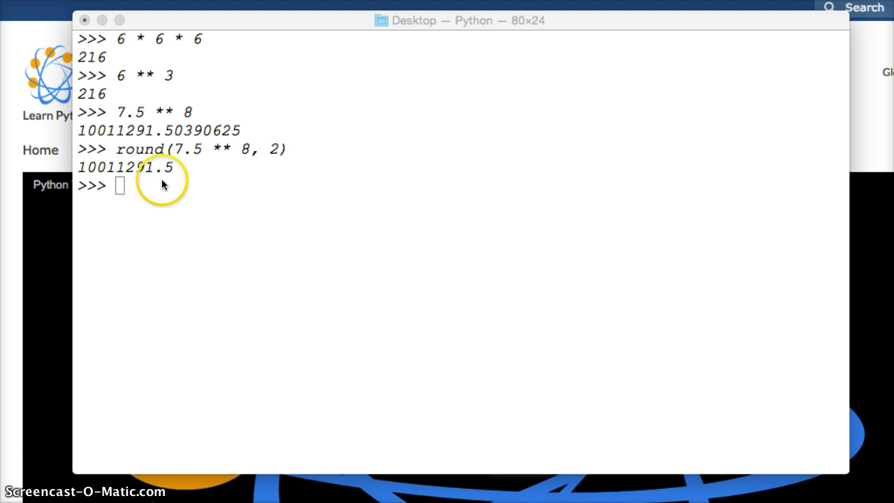
pyautogui.moveTo(170, 183)
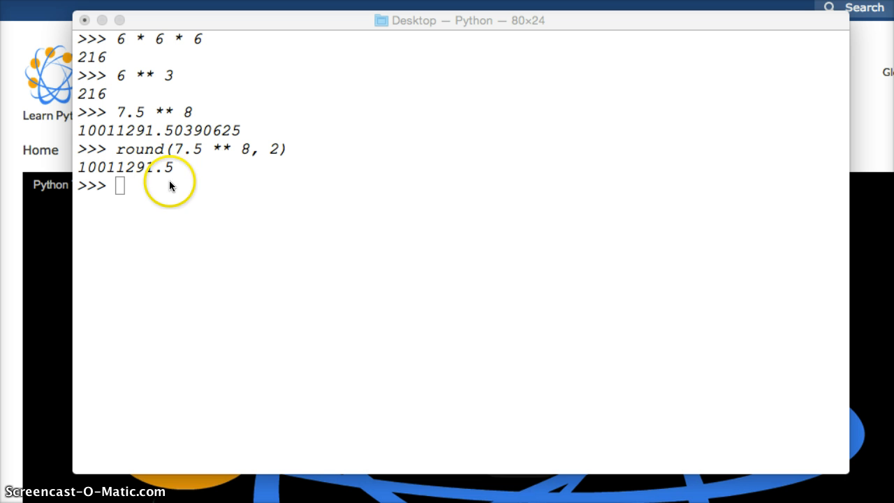
pyautogui.moveTo(173, 173)
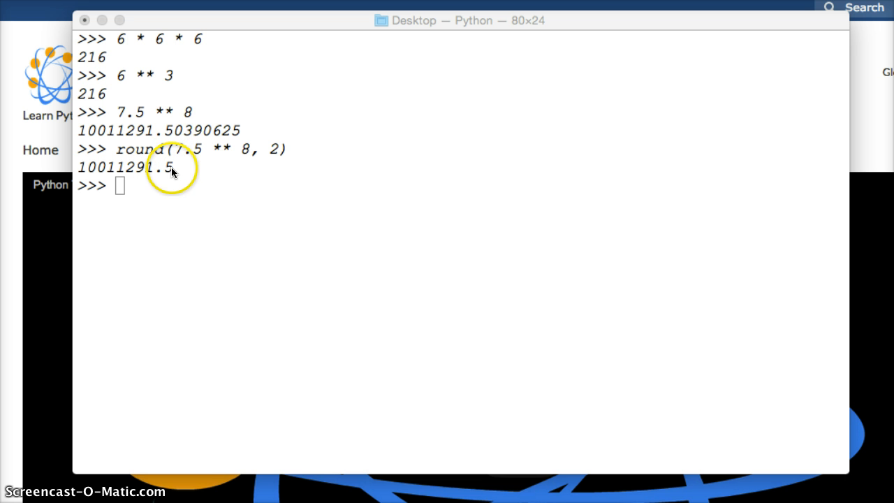
pyautogui.moveTo(176, 163)
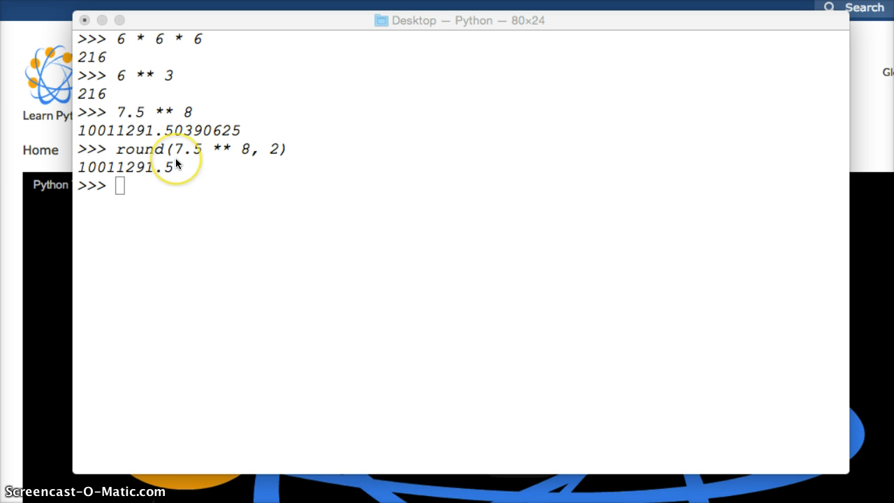
pyautogui.moveTo(167, 180)
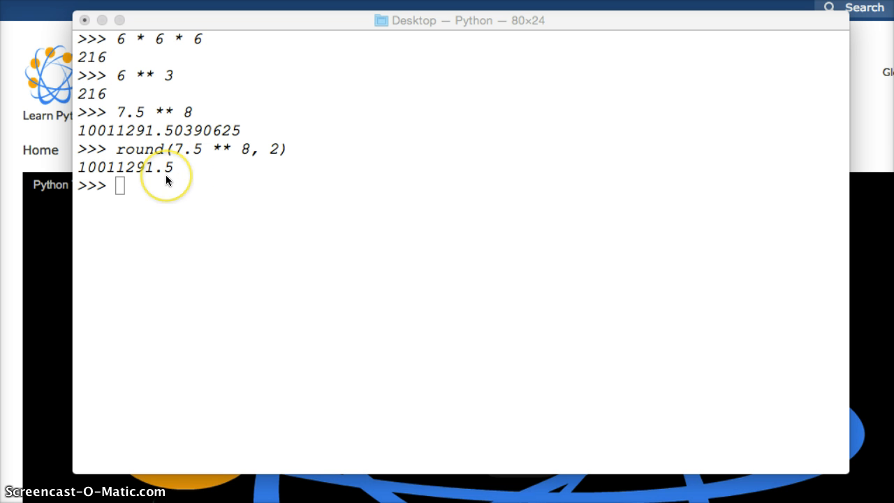